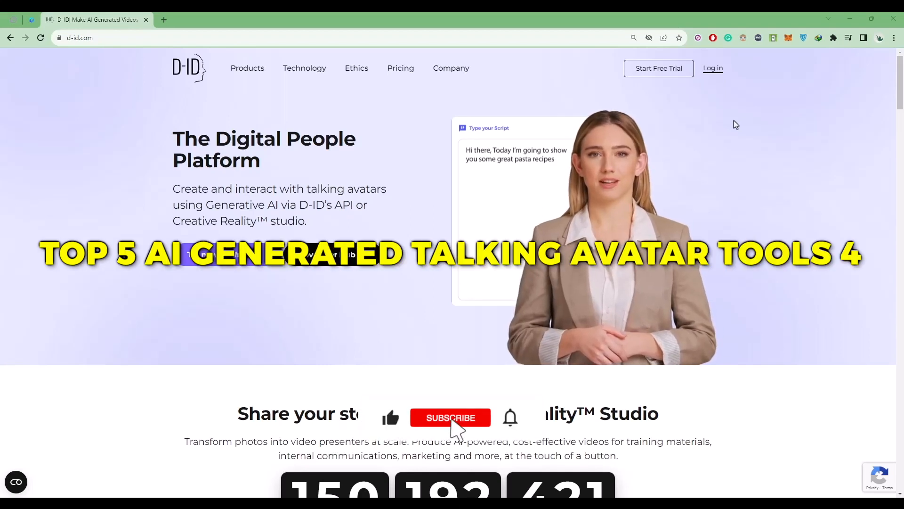
Step: Fill the AI presenter prompt with the suggested fully dressed female warrior description
{"action": "left_click", "coordinate": [450, 418]}
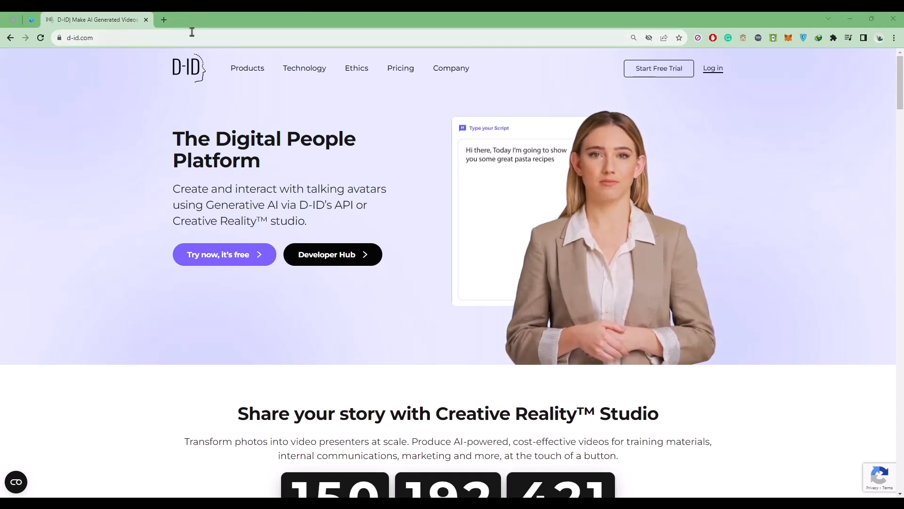
{"action": "scroll", "scroll_direction": "down", "scroll_amount": 3}
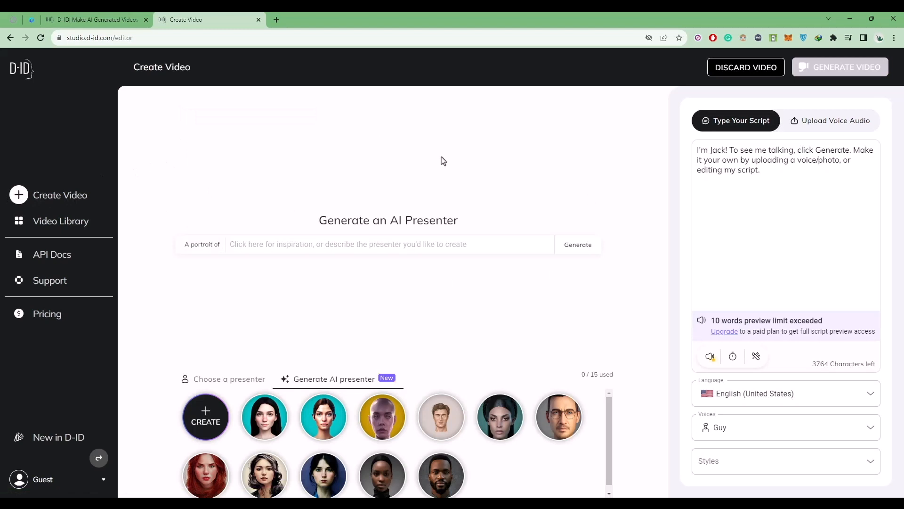
{"action": "mouse_move", "coordinate": [404, 224]}
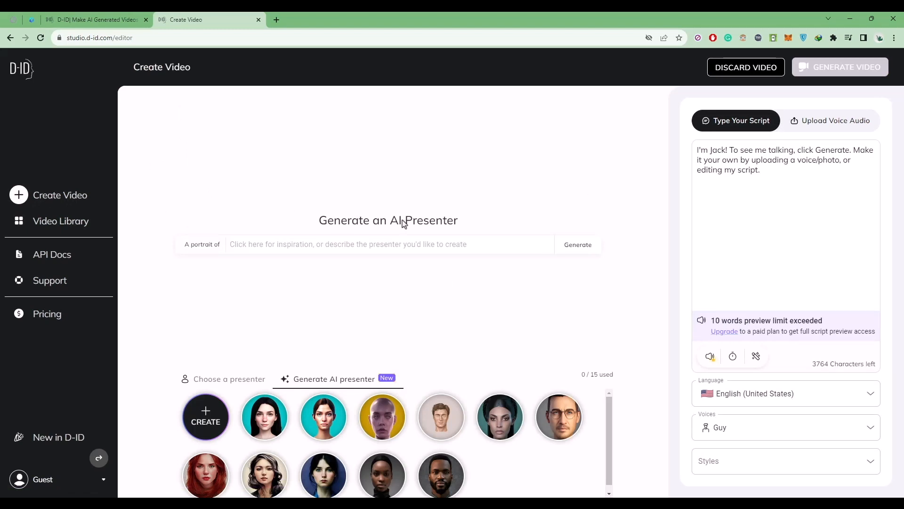
{"action": "mouse_move", "coordinate": [433, 228]}
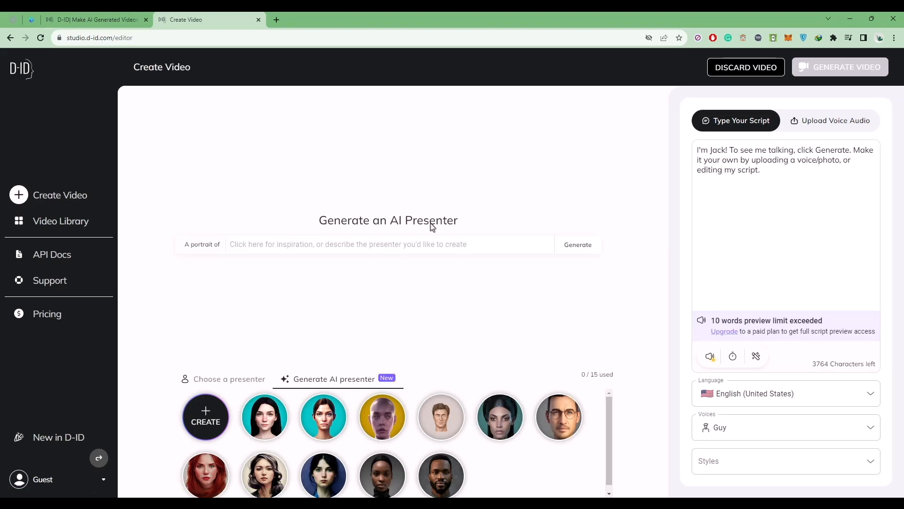
{"action": "mouse_move", "coordinate": [481, 218]}
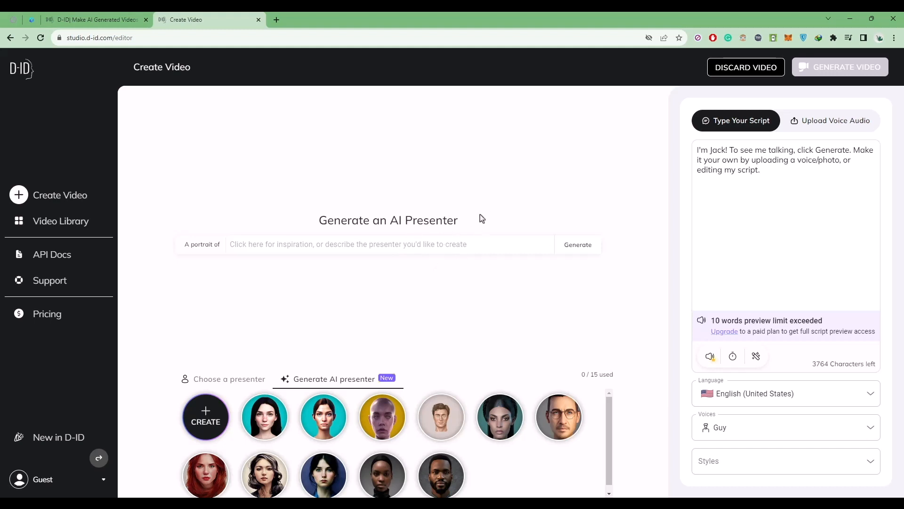
{"action": "left_click", "coordinate": [375, 244]}
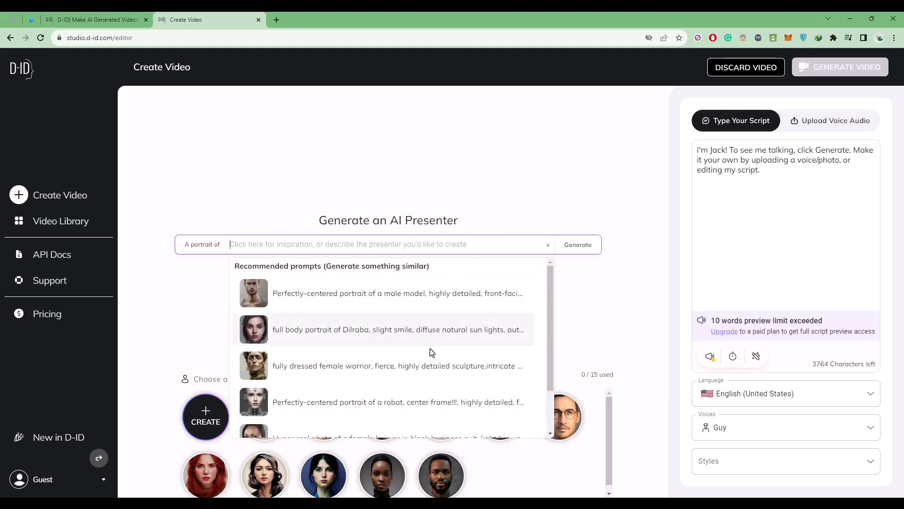
{"action": "left_click", "coordinate": [397, 366]}
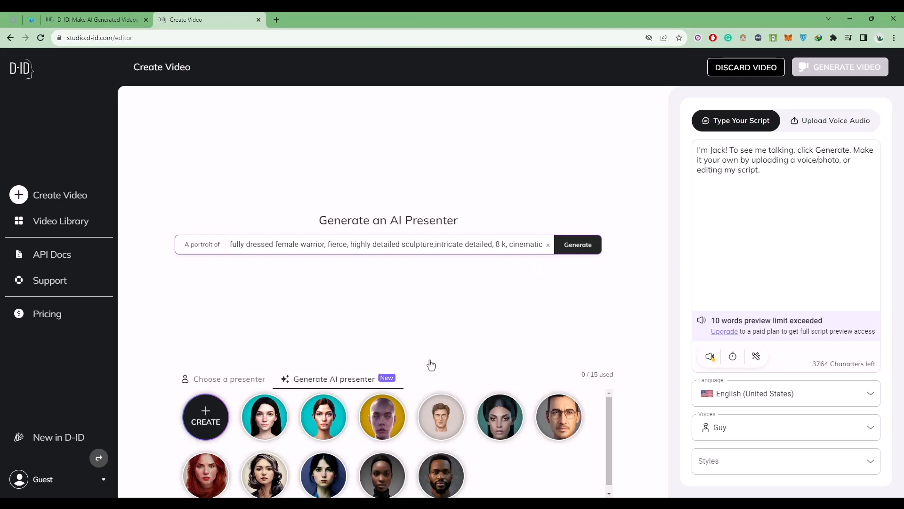
{"action": "mouse_move", "coordinate": [583, 236]}
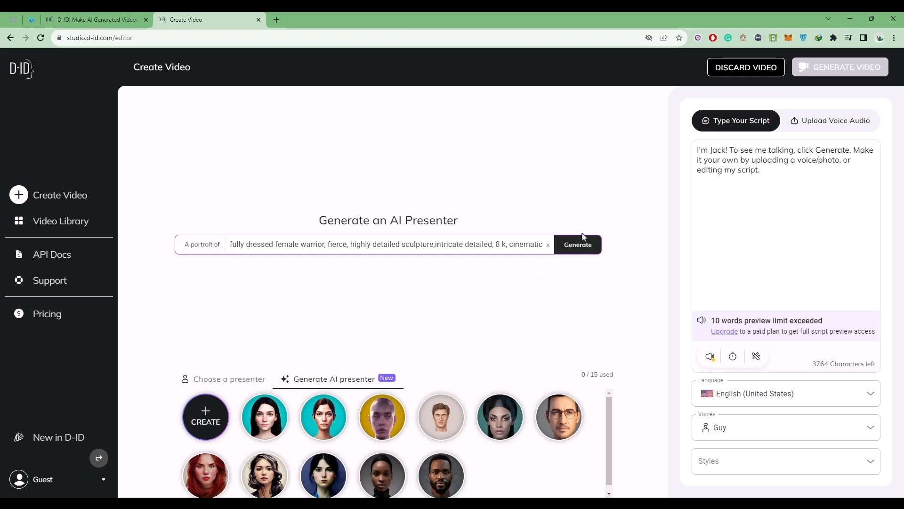
{"action": "mouse_move", "coordinate": [540, 250]}
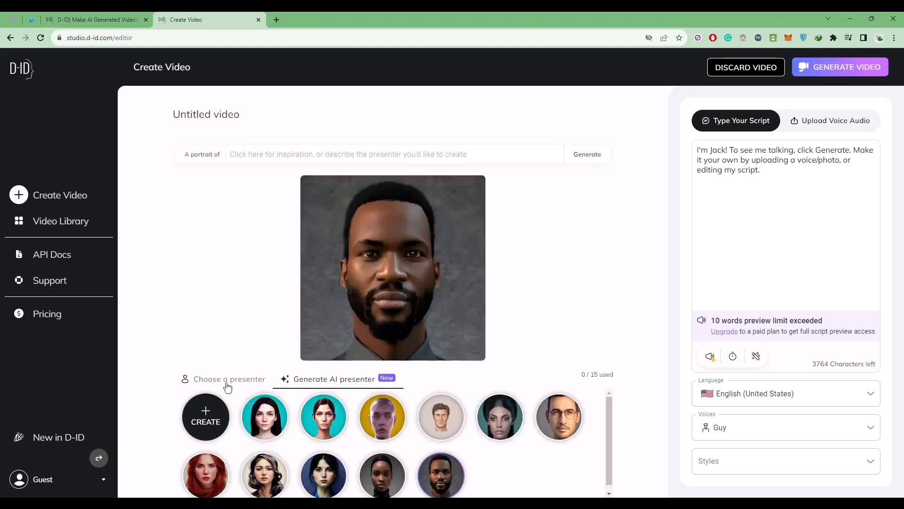
Step: Choose the curly-haired bearded man with glasses from the stock presenter gallery
{"action": "left_click", "coordinate": [229, 378]}
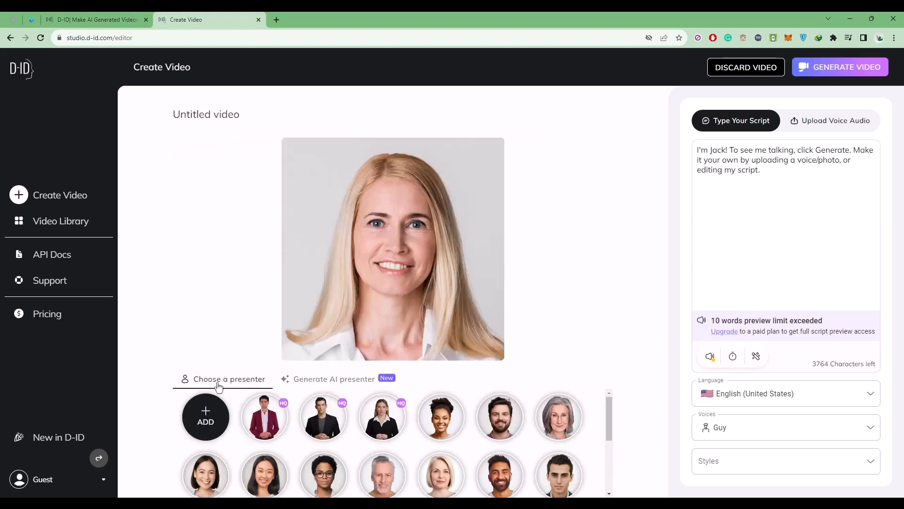
{"action": "scroll", "scroll_direction": "down", "scroll_amount": 3}
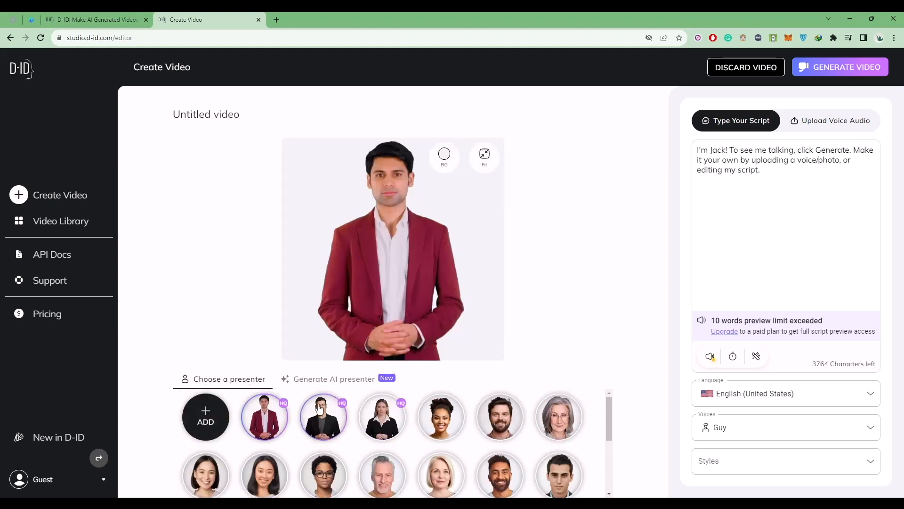
{"action": "left_click", "coordinate": [383, 469]}
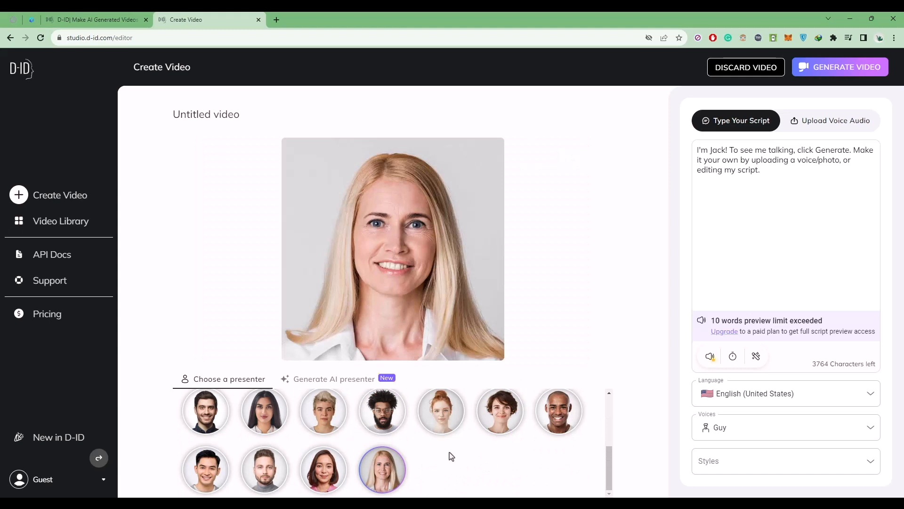
{"action": "left_click", "coordinate": [382, 411]}
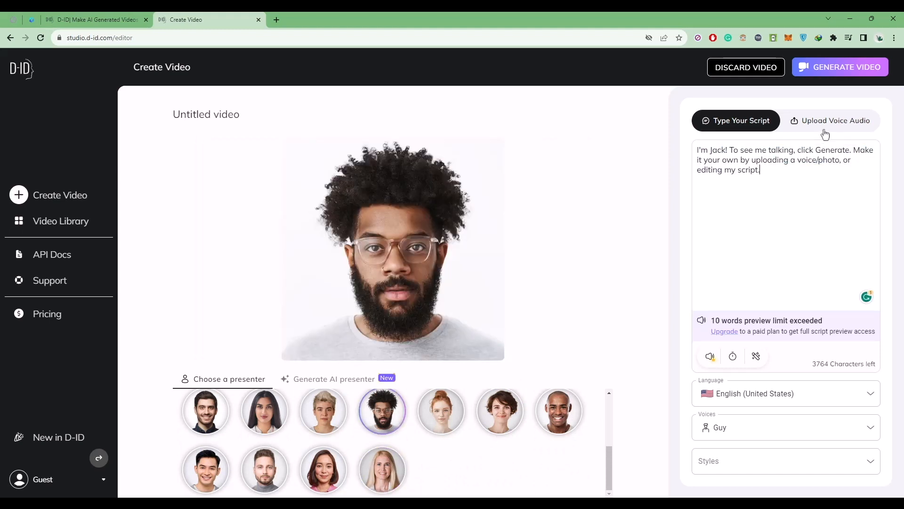
Step: Glance at the Upload Voice Audio option and return to Type Your Script
{"action": "left_click", "coordinate": [831, 120]}
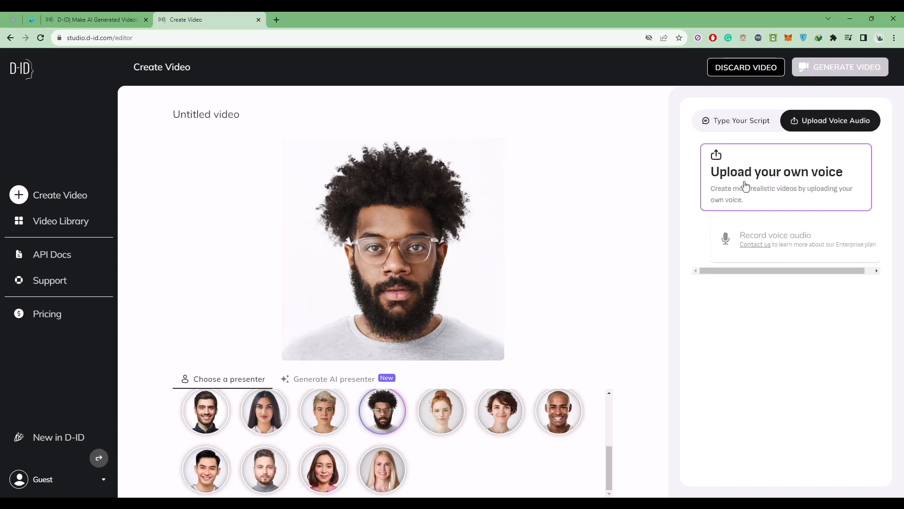
{"action": "left_click", "coordinate": [741, 120]}
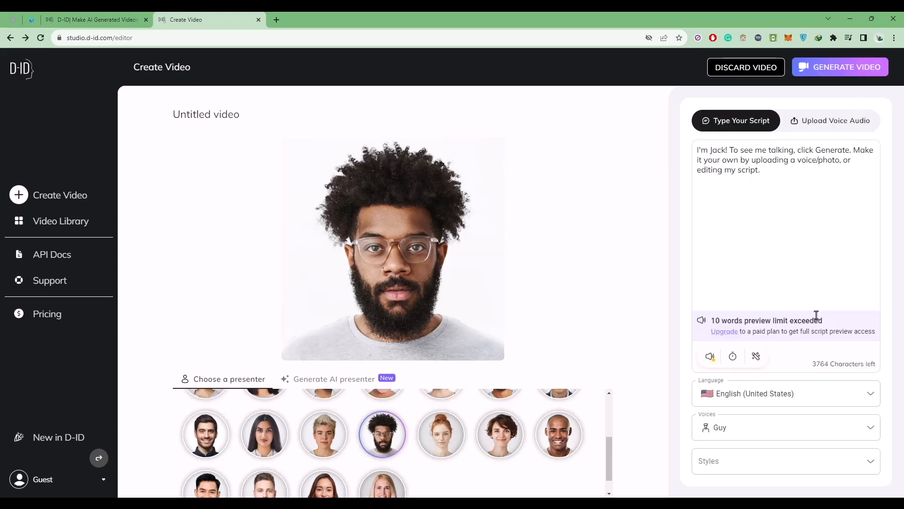
Step: Keep English (United States) and set the Guy voice's speaking style to excited
{"action": "left_click", "coordinate": [867, 394]}
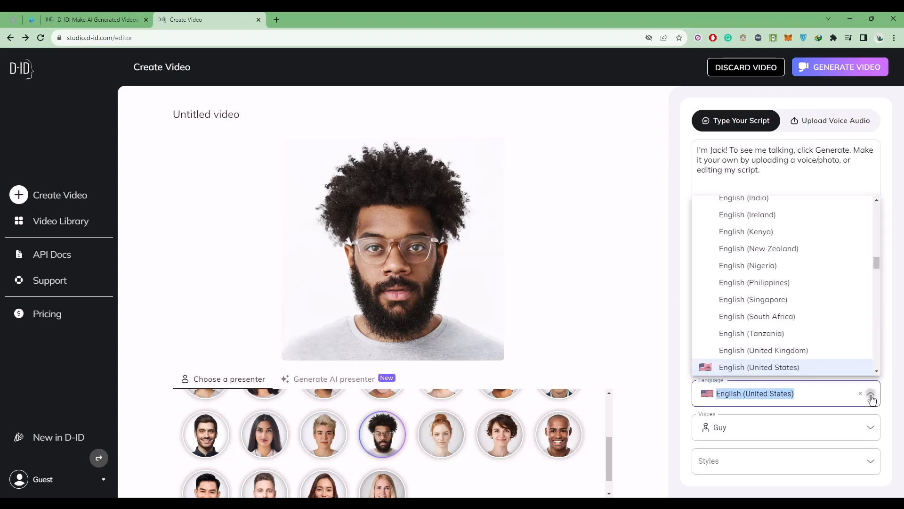
{"action": "scroll", "scroll_direction": "up", "scroll_amount": 3}
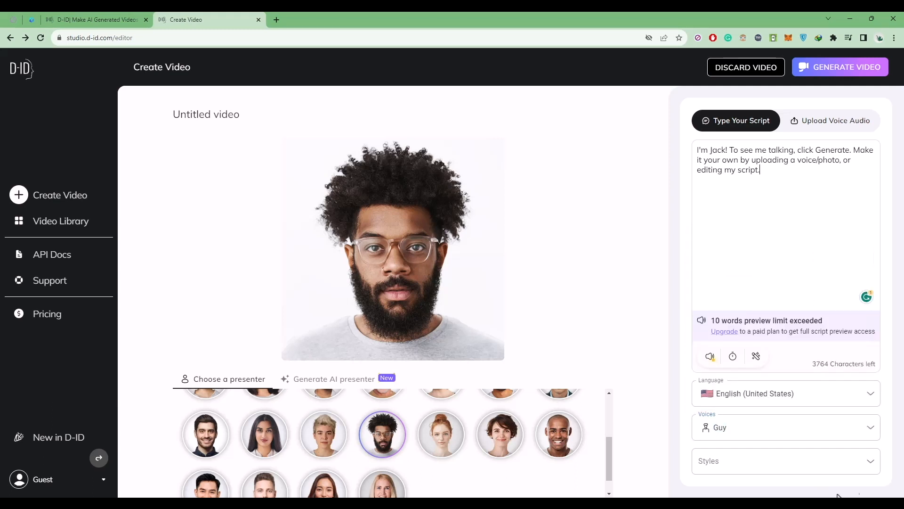
{"action": "left_click", "coordinate": [785, 460]}
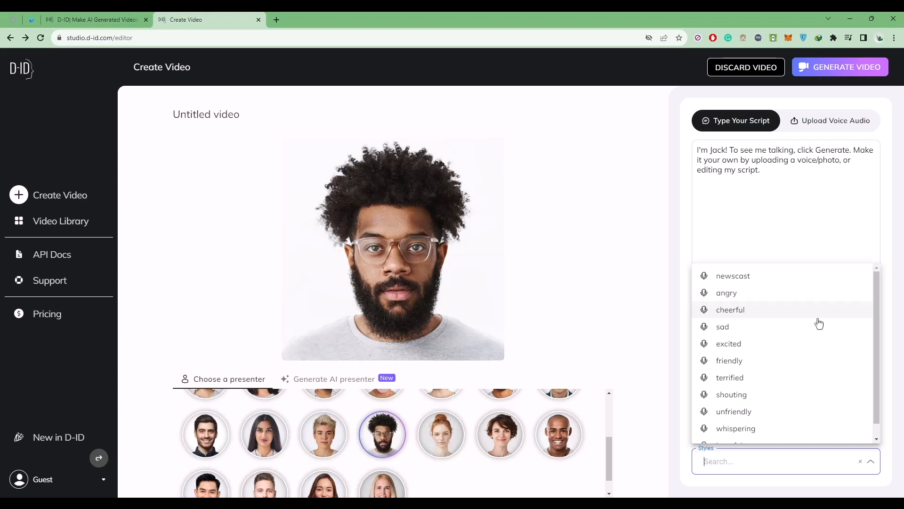
{"action": "mouse_move", "coordinate": [757, 343]}
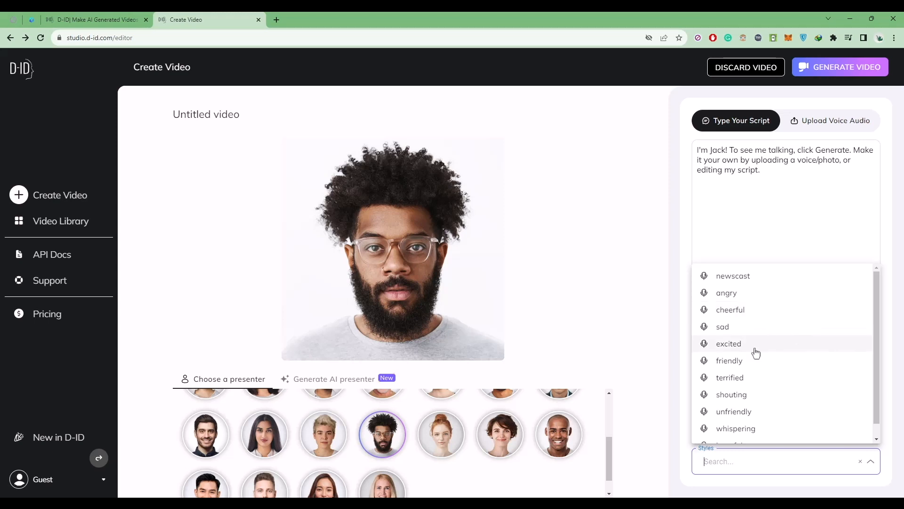
{"action": "mouse_move", "coordinate": [745, 350]}
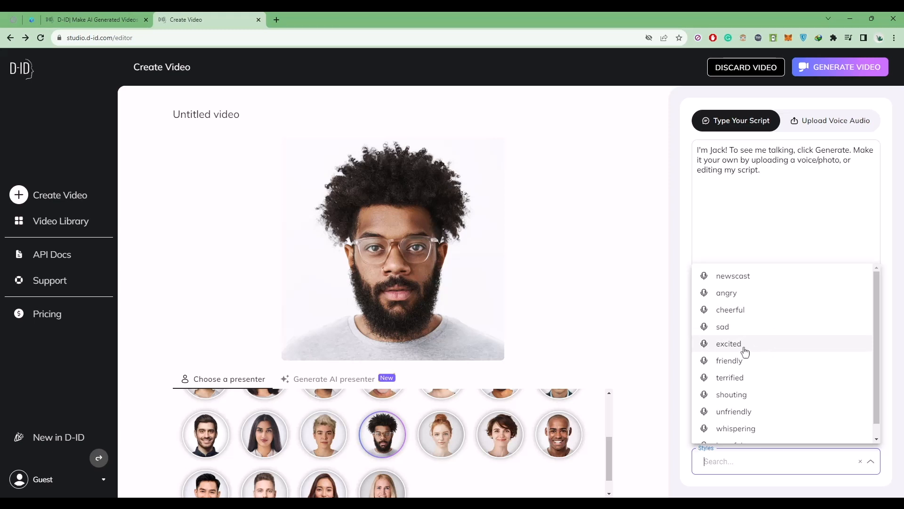
{"action": "left_click", "coordinate": [728, 343]}
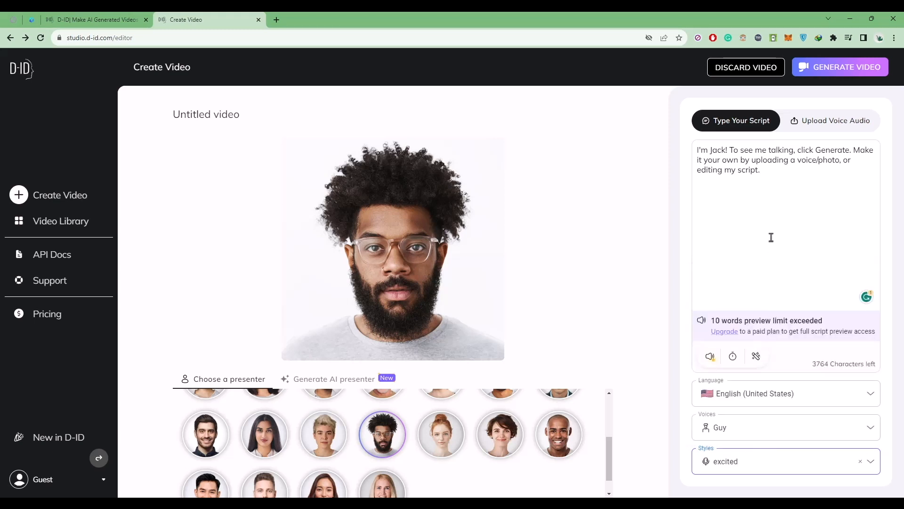
Step: Generate Video, then Sign Up and Upgrade Now to reach the D-ID pricing plans page
{"action": "left_click", "coordinate": [839, 67]}
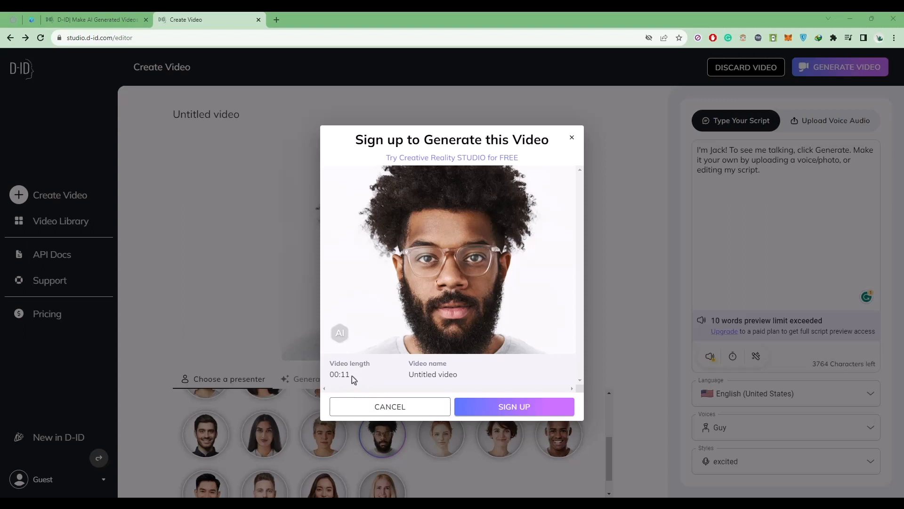
{"action": "mouse_move", "coordinate": [462, 381]}
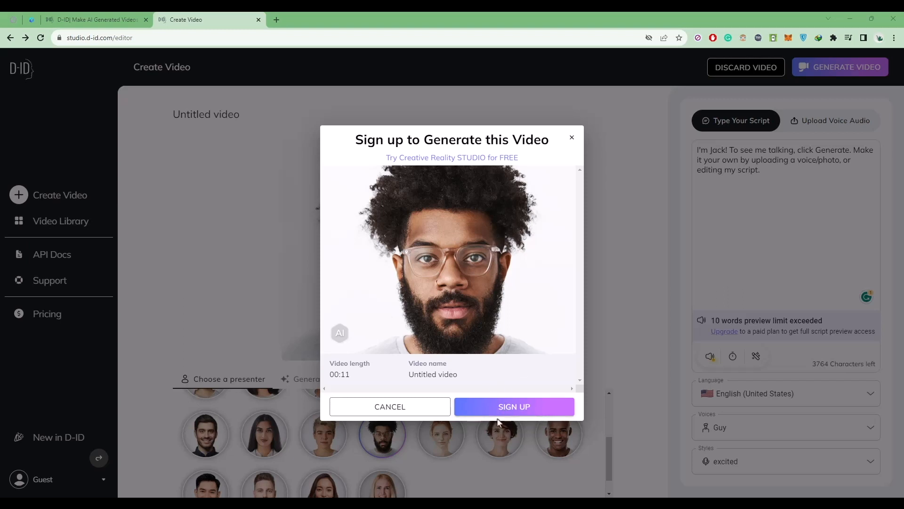
{"action": "left_click", "coordinate": [514, 406]}
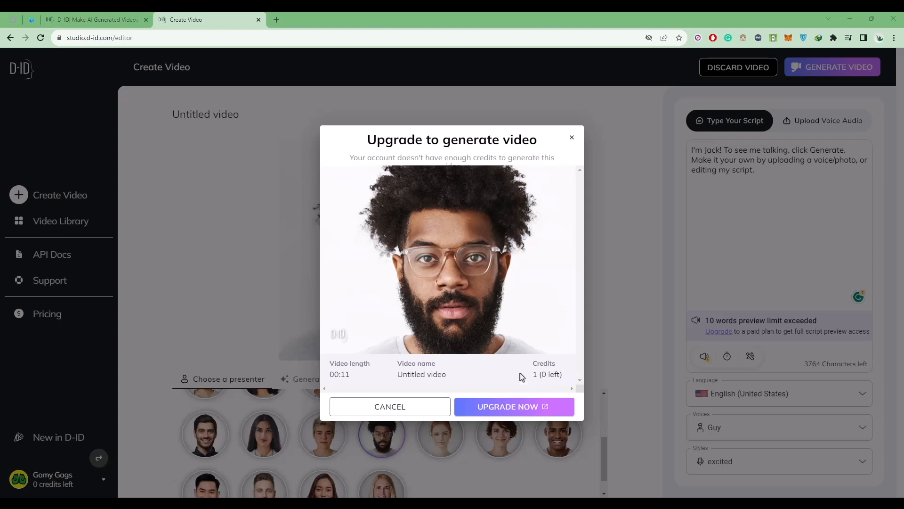
{"action": "mouse_move", "coordinate": [559, 376]}
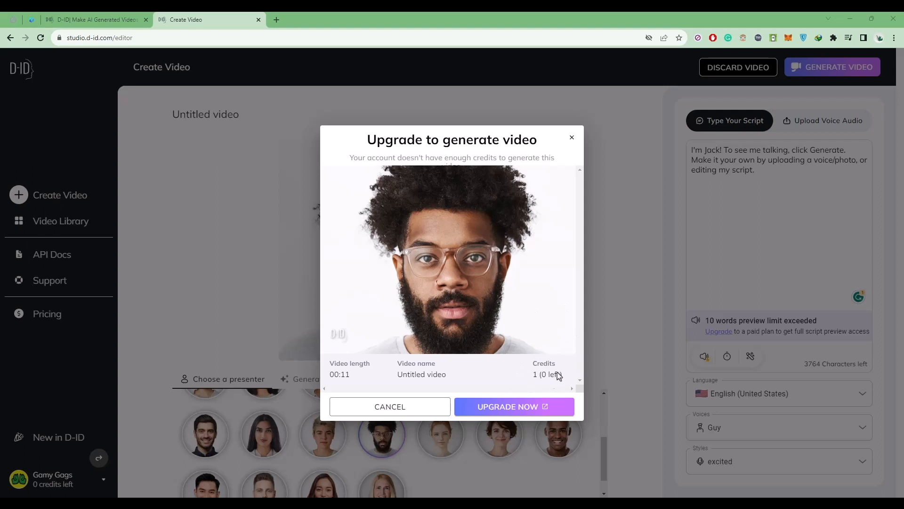
{"action": "left_click", "coordinate": [512, 406]}
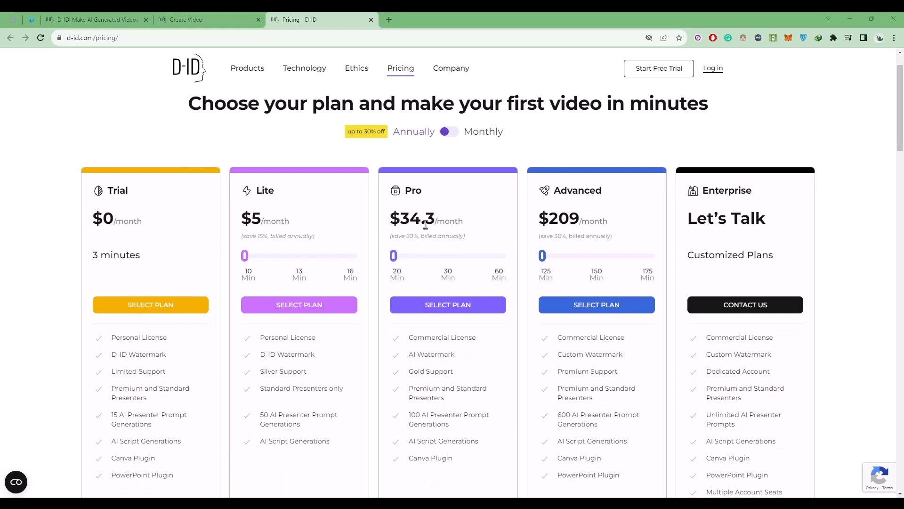
{"action": "scroll", "scroll_direction": "down", "scroll_amount": 3}
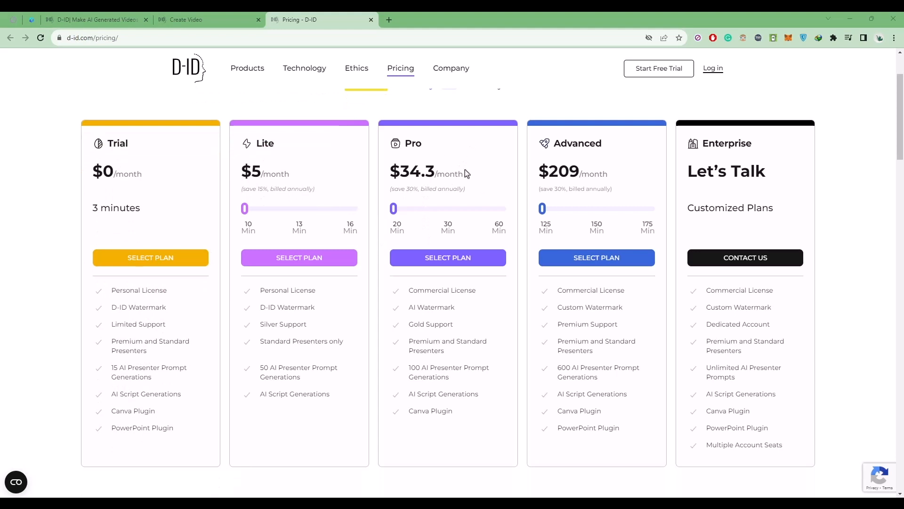
{"action": "mouse_move", "coordinate": [365, 224]}
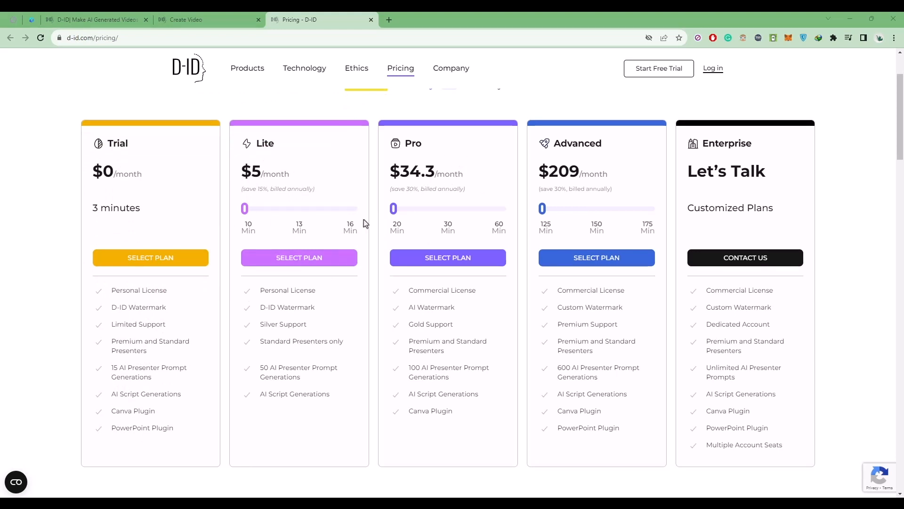
{"action": "mouse_move", "coordinate": [304, 300]}
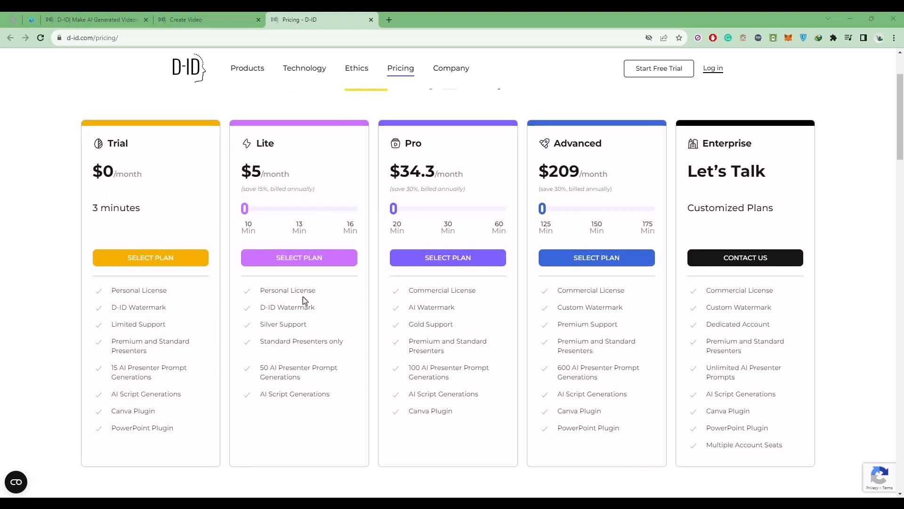
{"action": "mouse_move", "coordinate": [664, 325]}
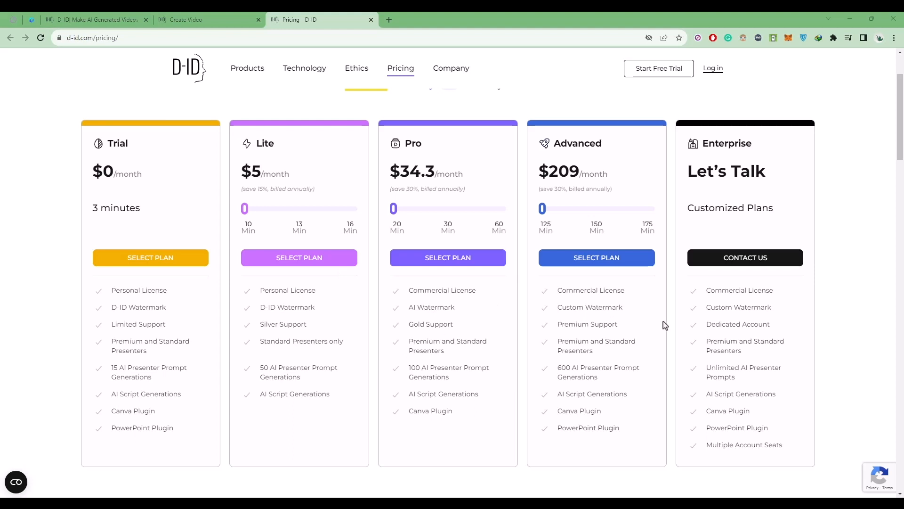